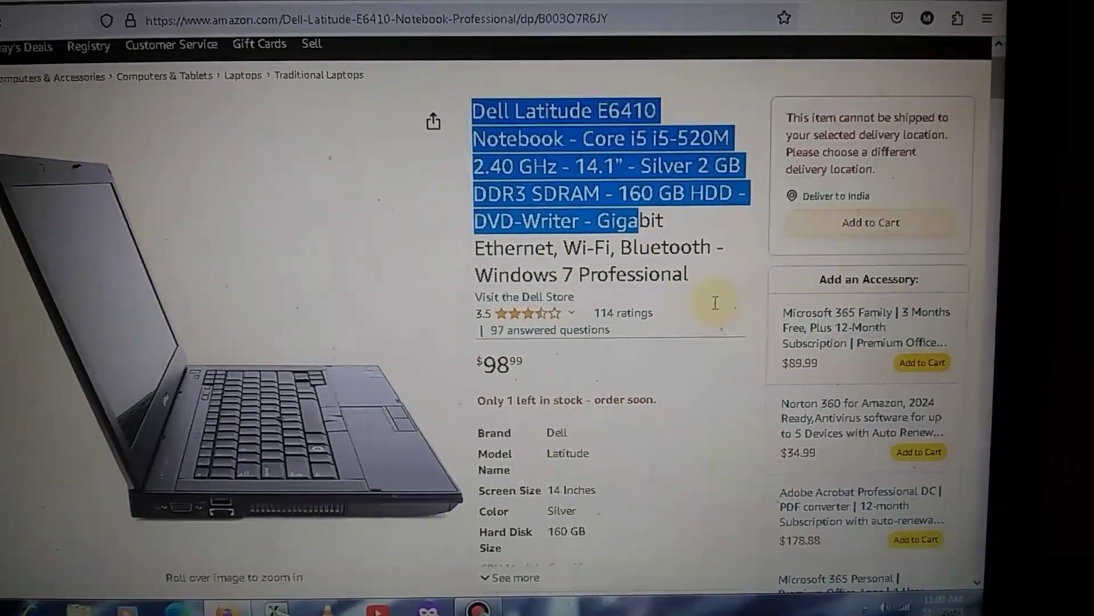
# - Scroll the Dell Latitude E6410 Amazon listing and bring up the display adapter's graphics memory details
pyautogui.scroll(-3)
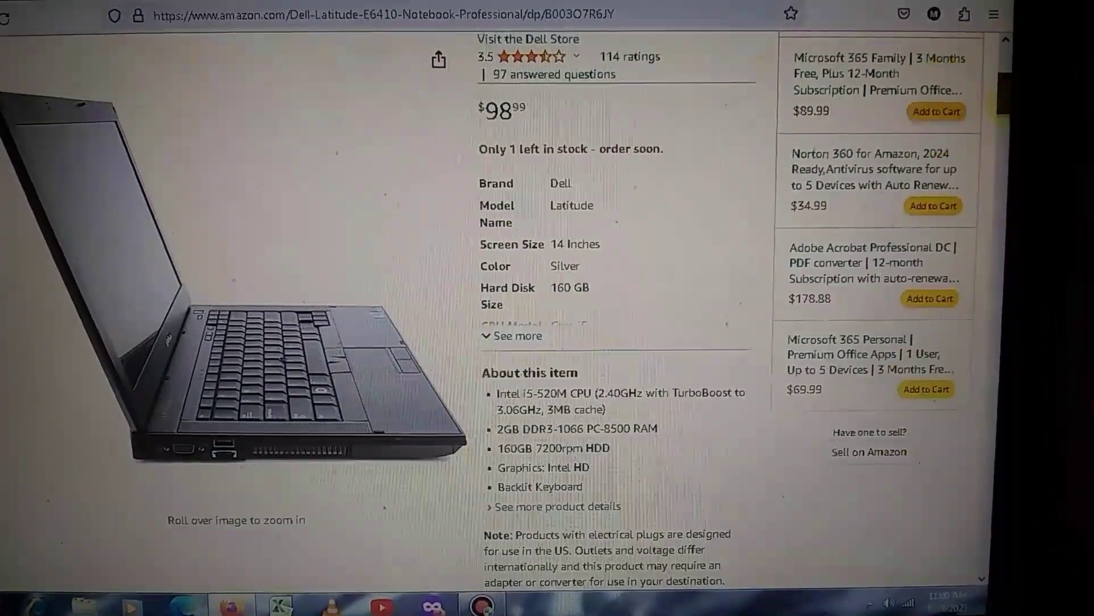
pyautogui.scroll(-3)
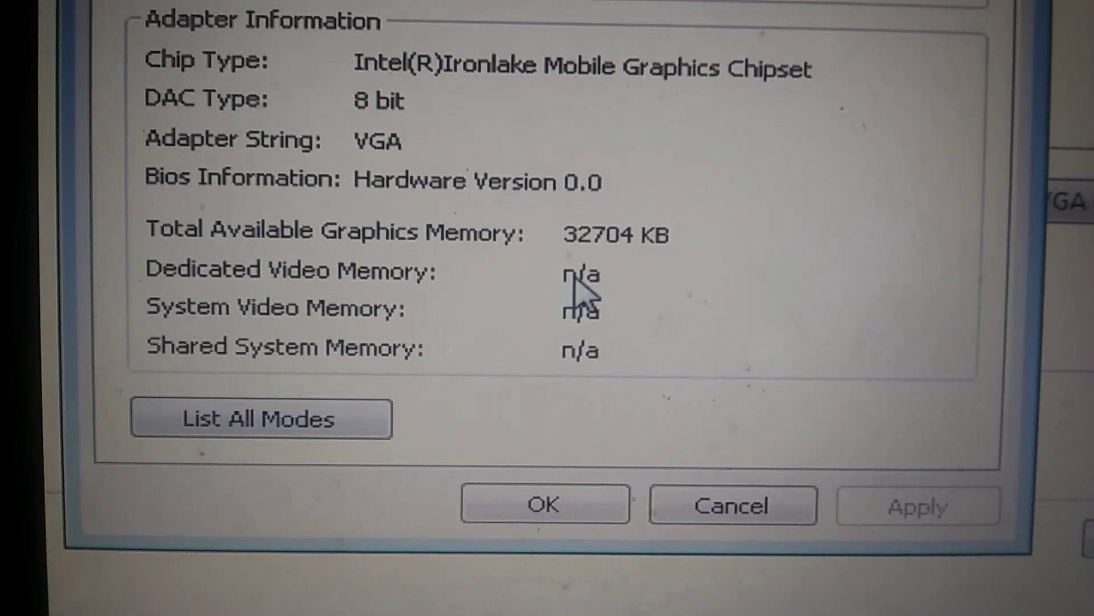
pyautogui.click(544, 504)
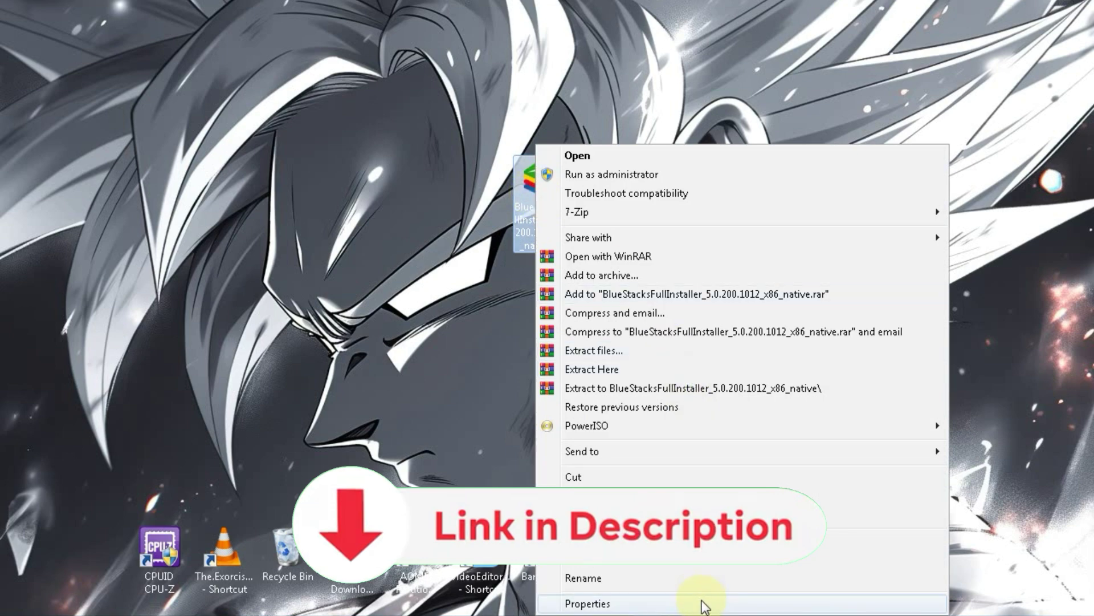
# - Check the BlueStacks installer's properties show 459 MB, then dismiss the dialog
pyautogui.click(586, 603)
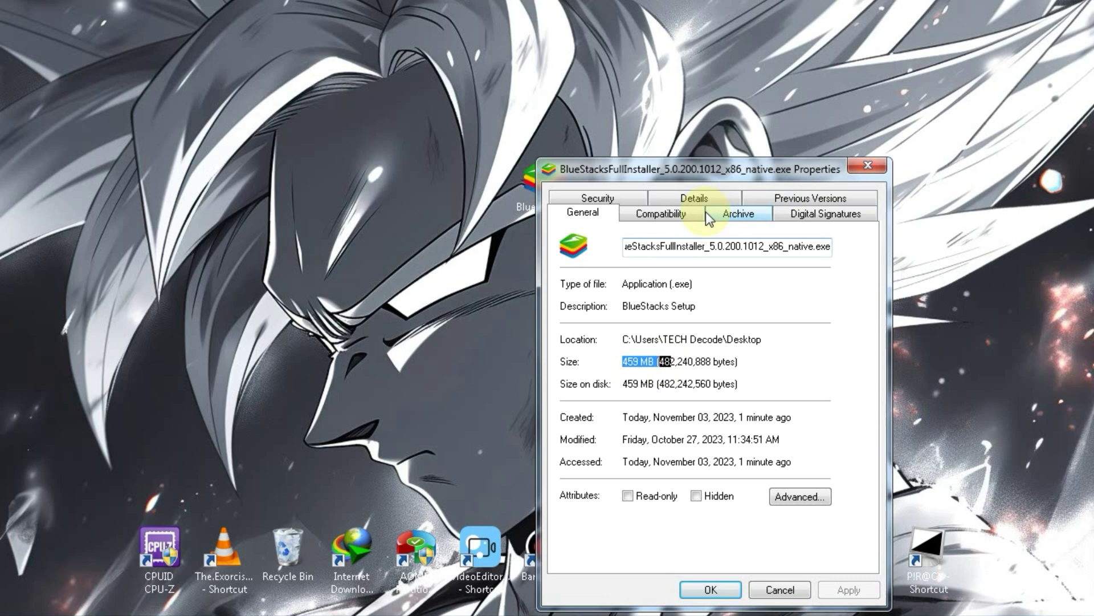
pyautogui.click(694, 198)
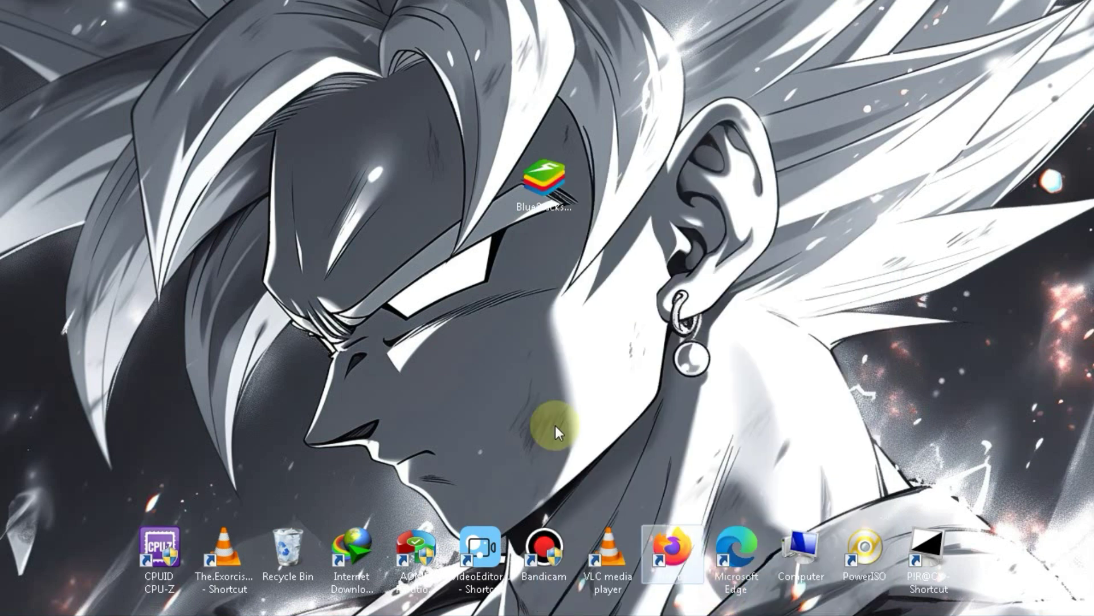
pyautogui.click(548, 175)
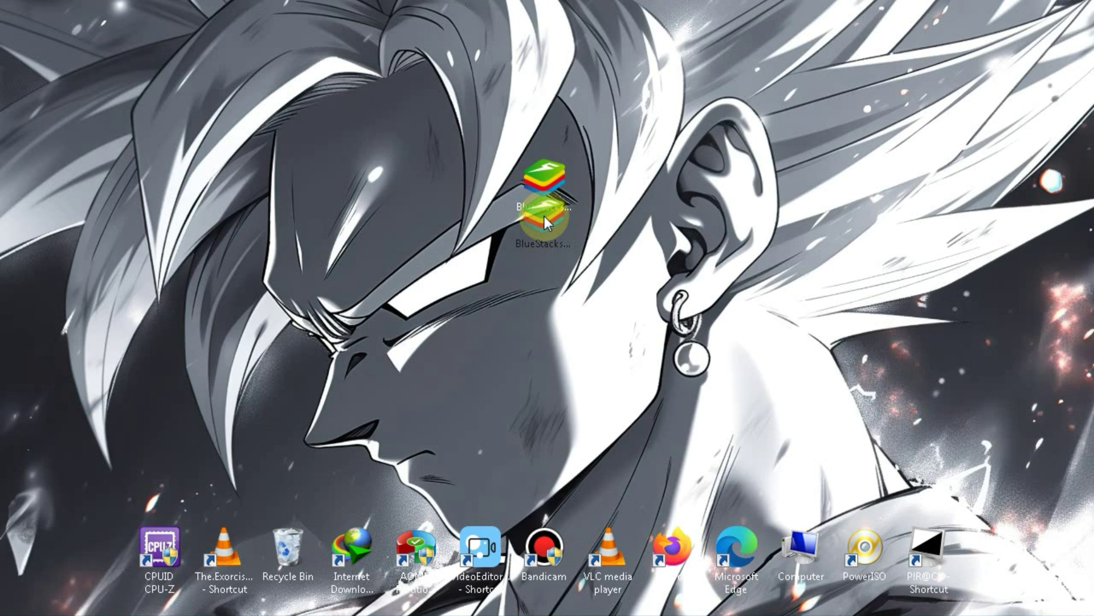
# - Select the BlueStacks 5 installer on the desktop and run it
pyautogui.click(546, 210)
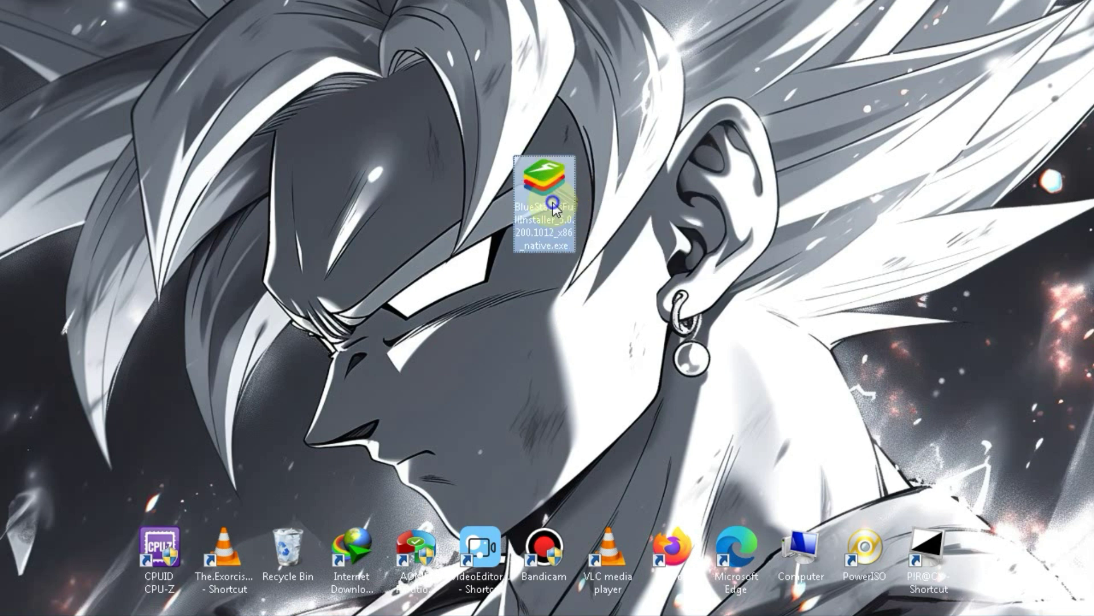
pyautogui.rightClick(546, 195)
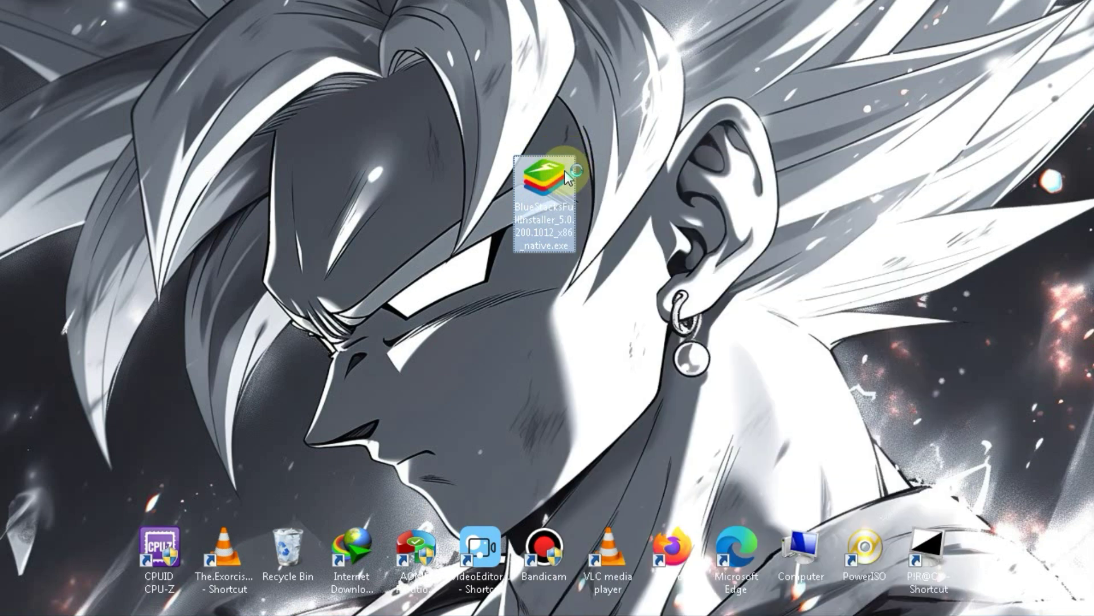
pyautogui.doubleClick(549, 174)
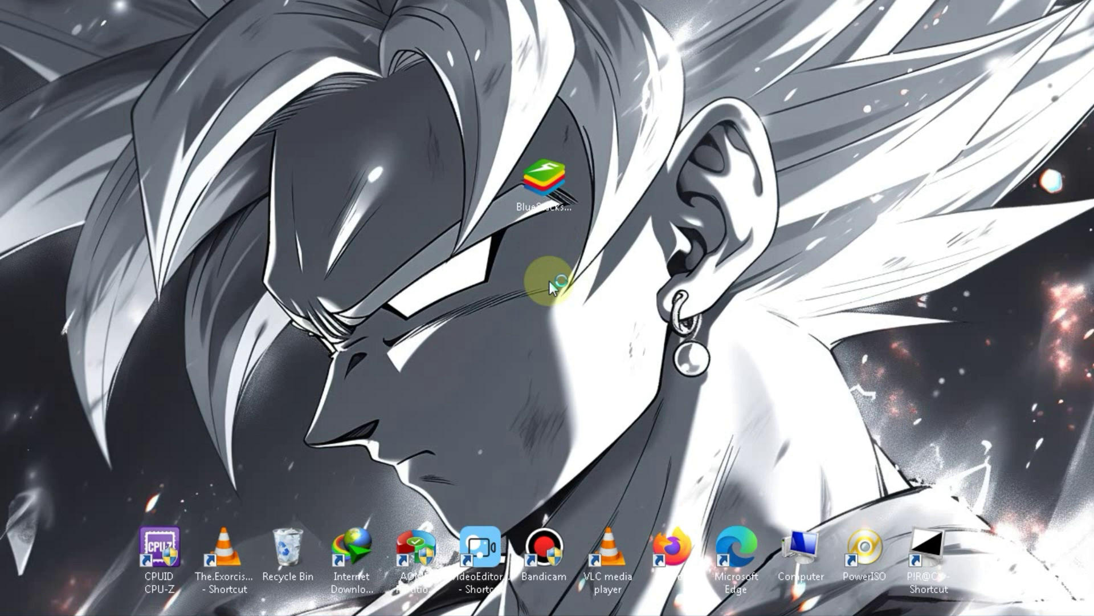
# - Customize the BlueStacks installation so its data folder is placed on the Desktop
pyautogui.doubleClick(547, 187)
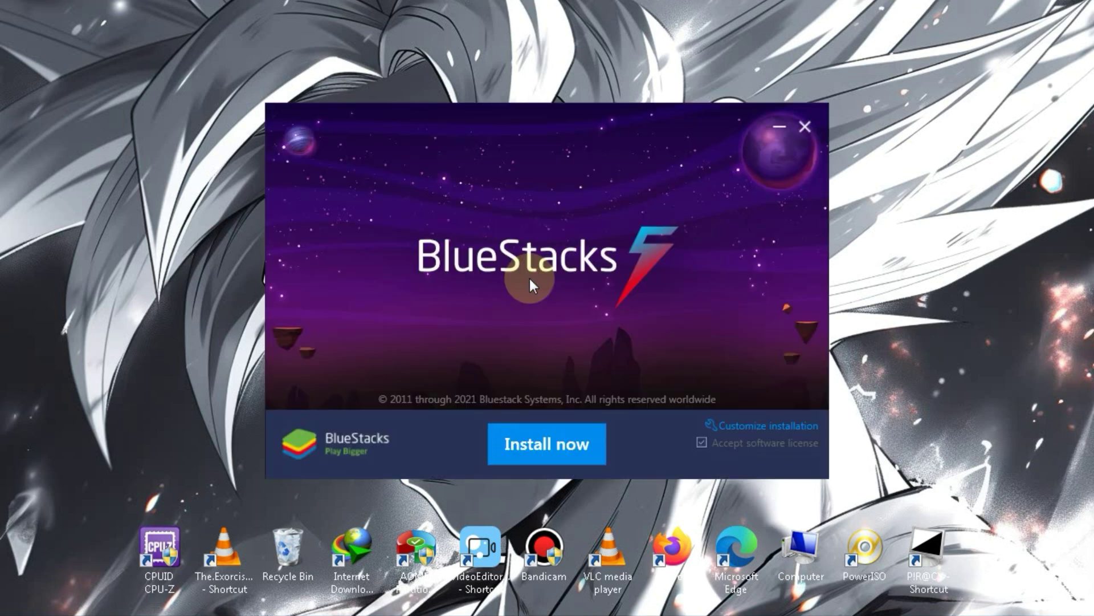
pyautogui.moveTo(773, 424)
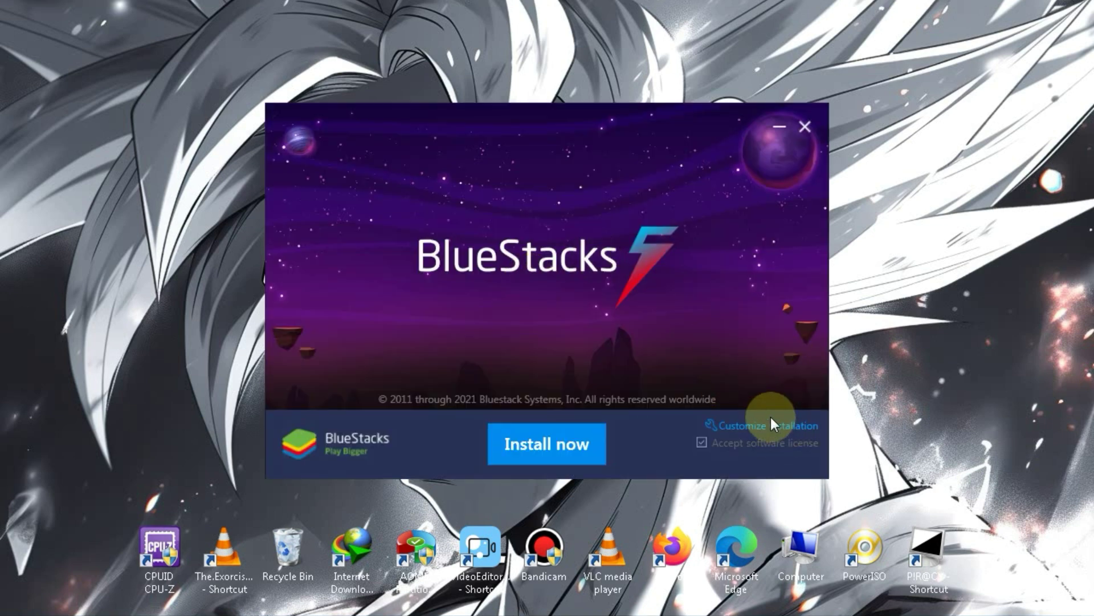
pyautogui.click(762, 424)
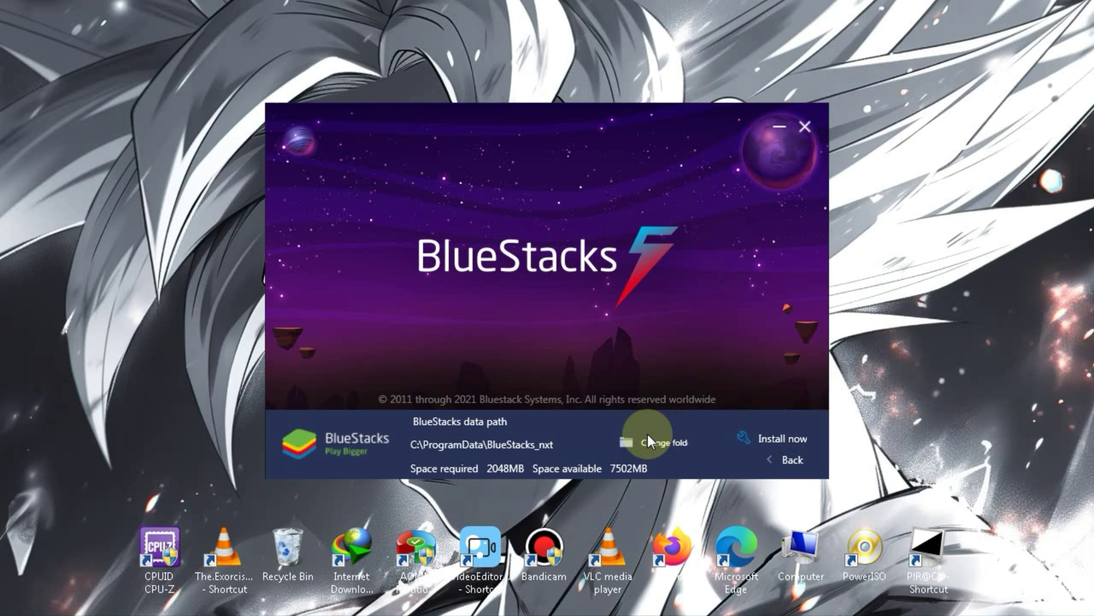
pyautogui.click(657, 442)
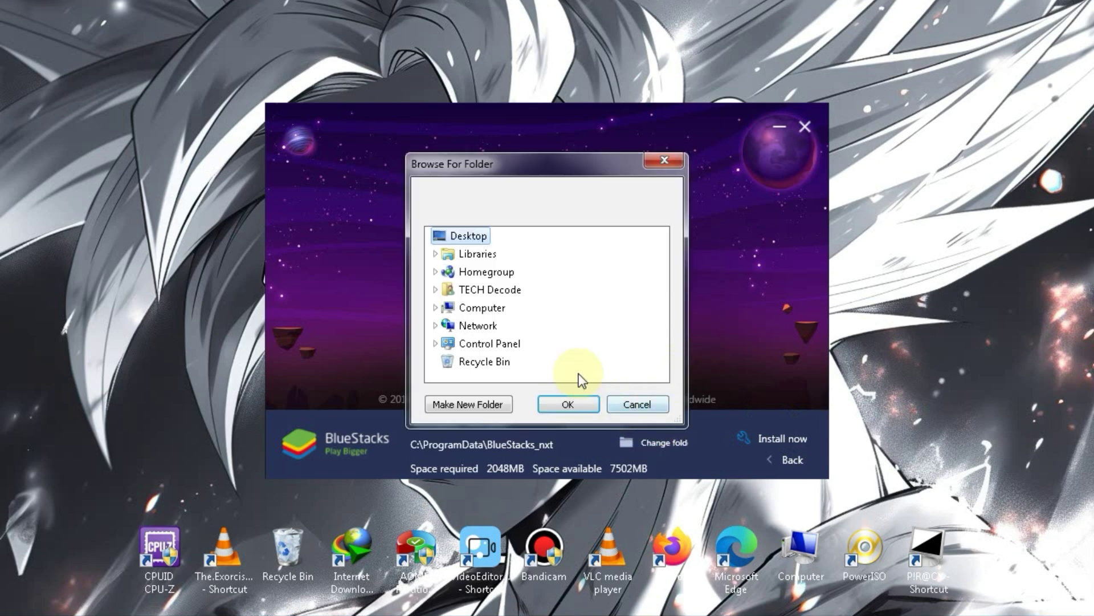
pyautogui.click(435, 306)
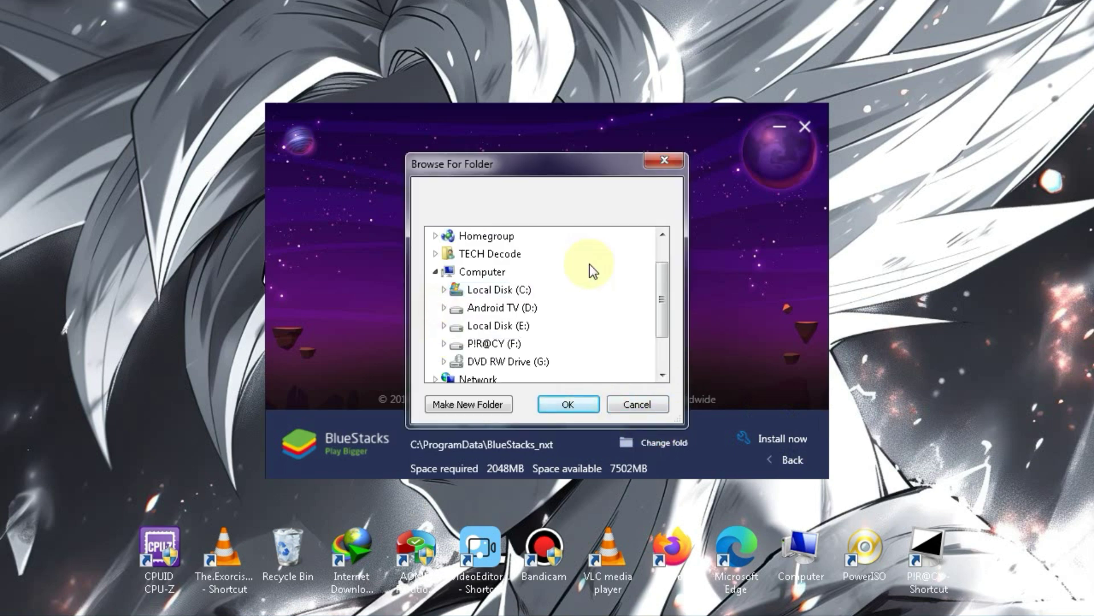
pyautogui.moveTo(497, 325)
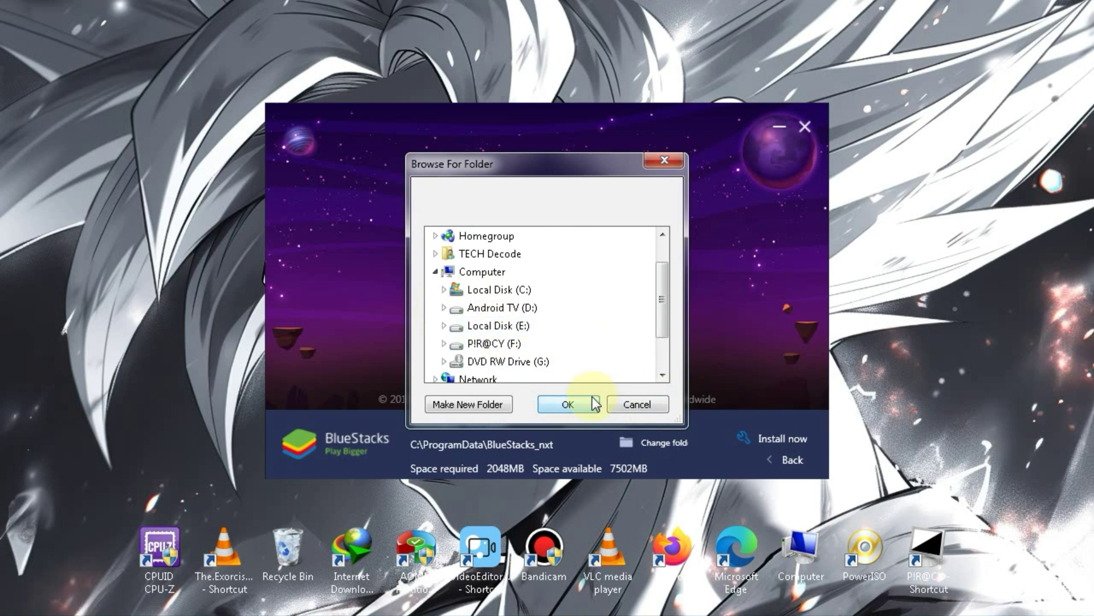
pyautogui.click(568, 404)
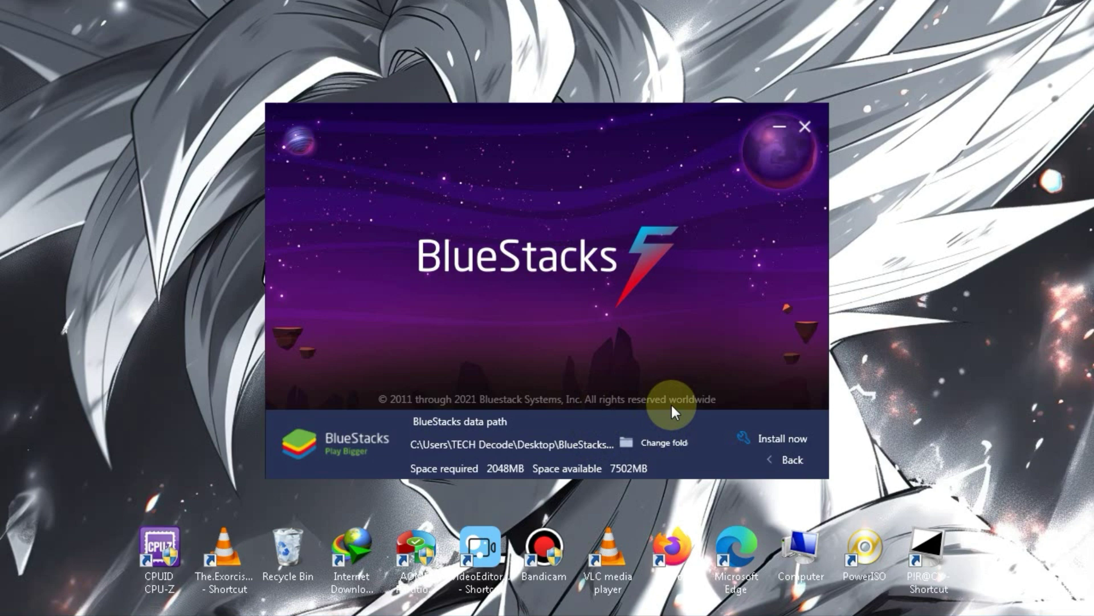
# - Install BlueStacks 5 and close the finished installer
pyautogui.click(779, 438)
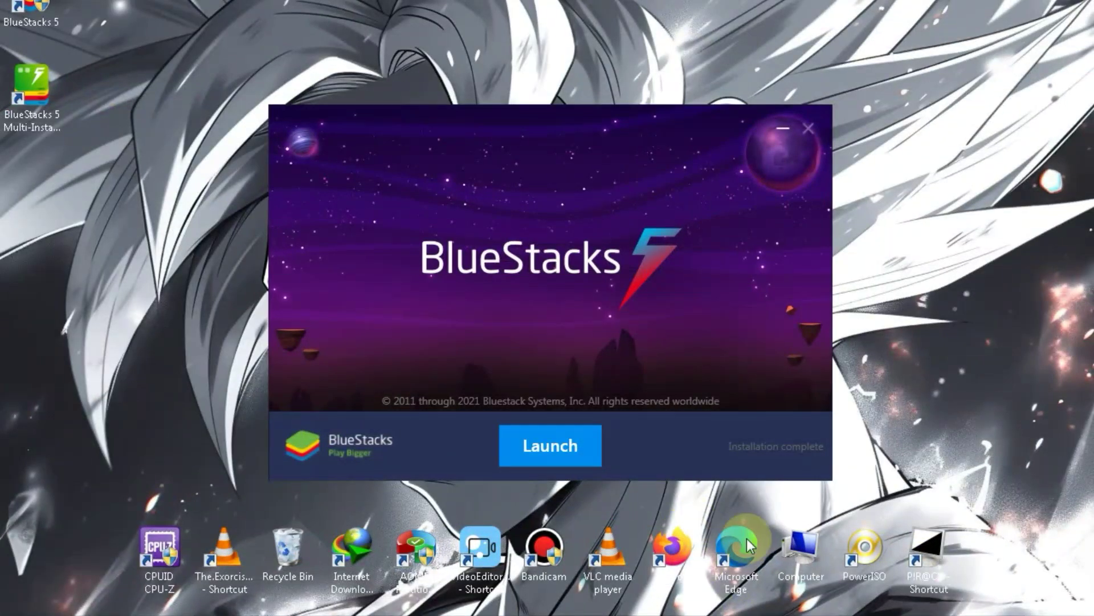
pyautogui.moveTo(633, 156)
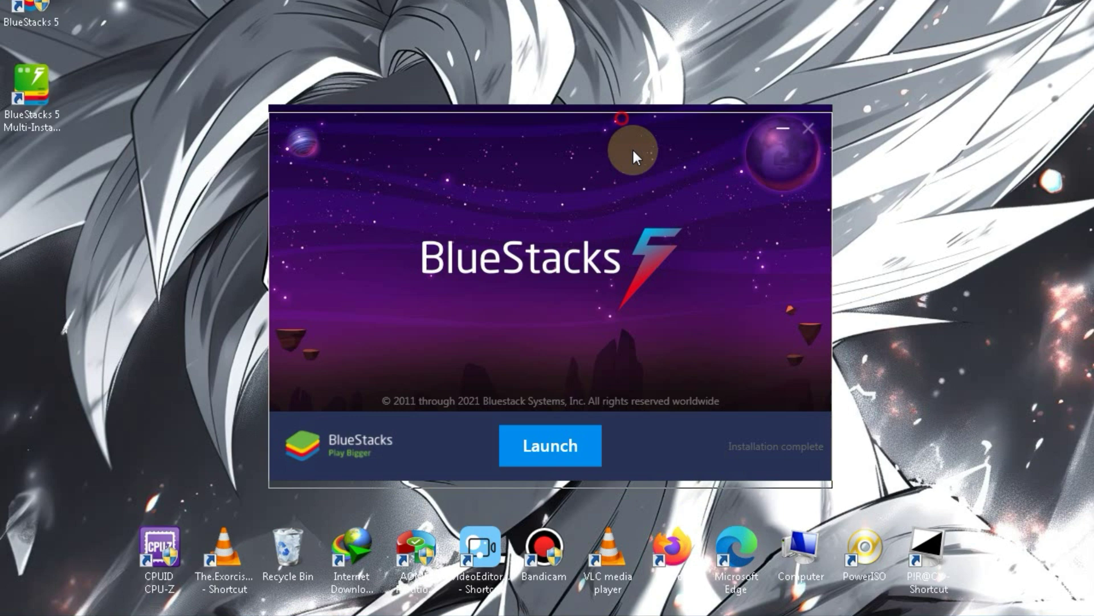
pyautogui.moveTo(648, 136)
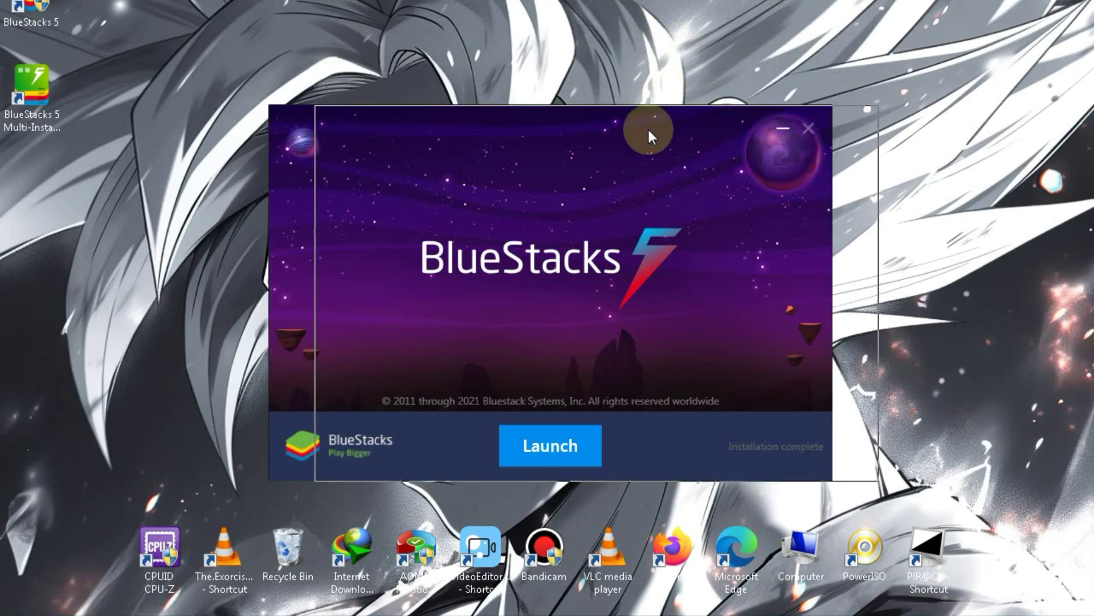
pyautogui.click(808, 129)
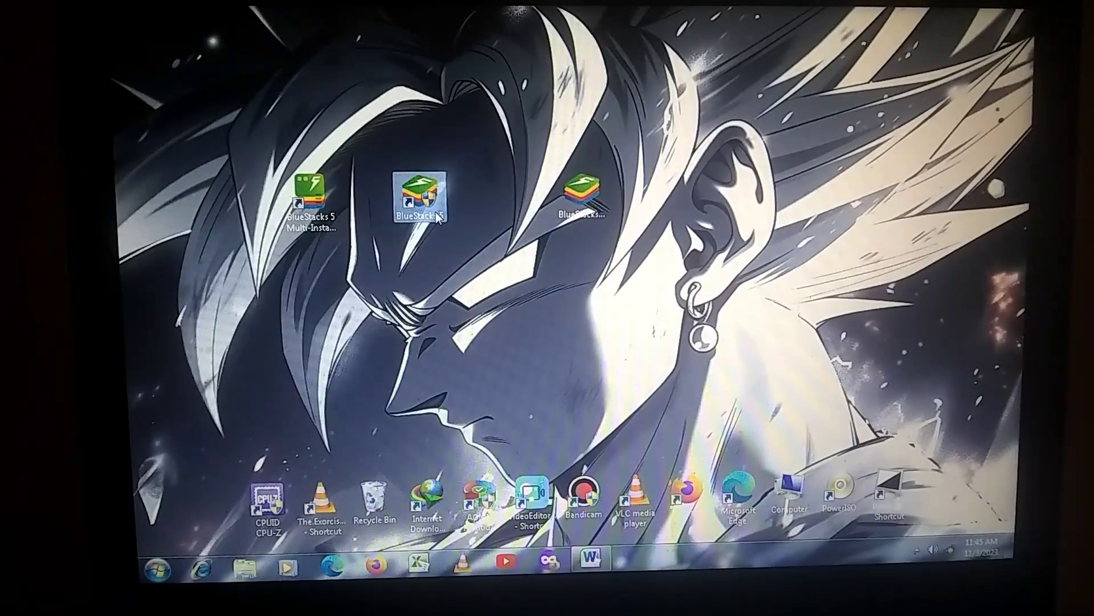
pyautogui.doubleClick(413, 192)
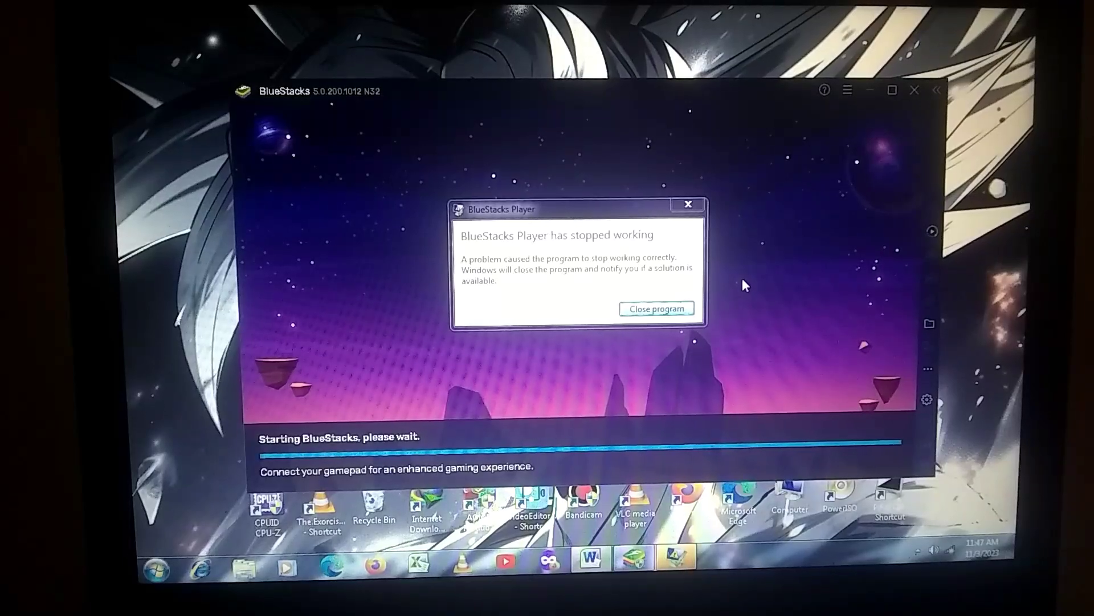
pyautogui.click(655, 309)
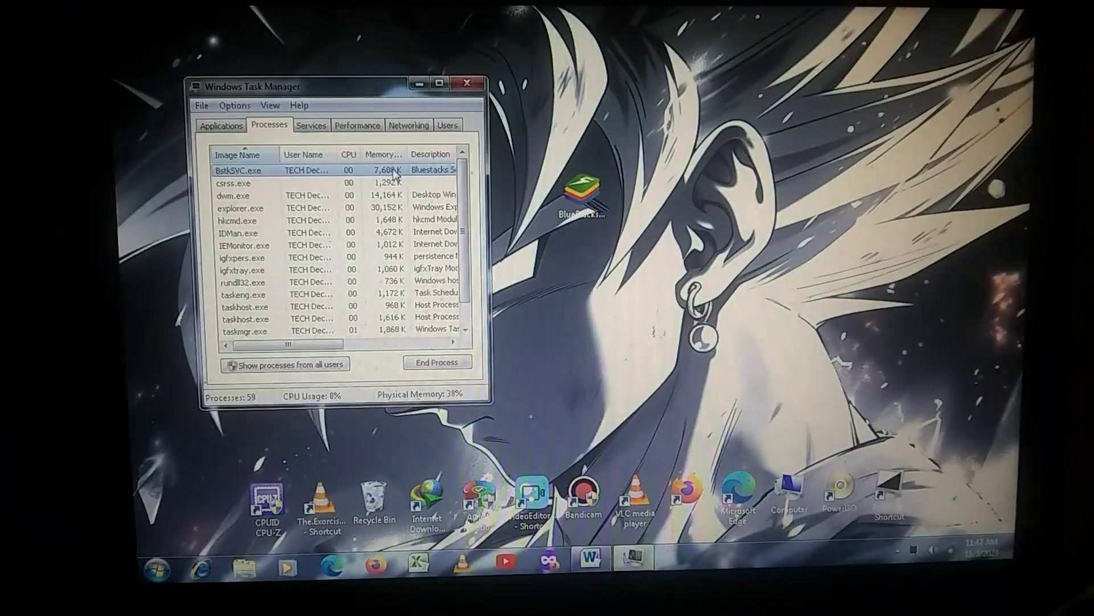
pyautogui.click(468, 83)
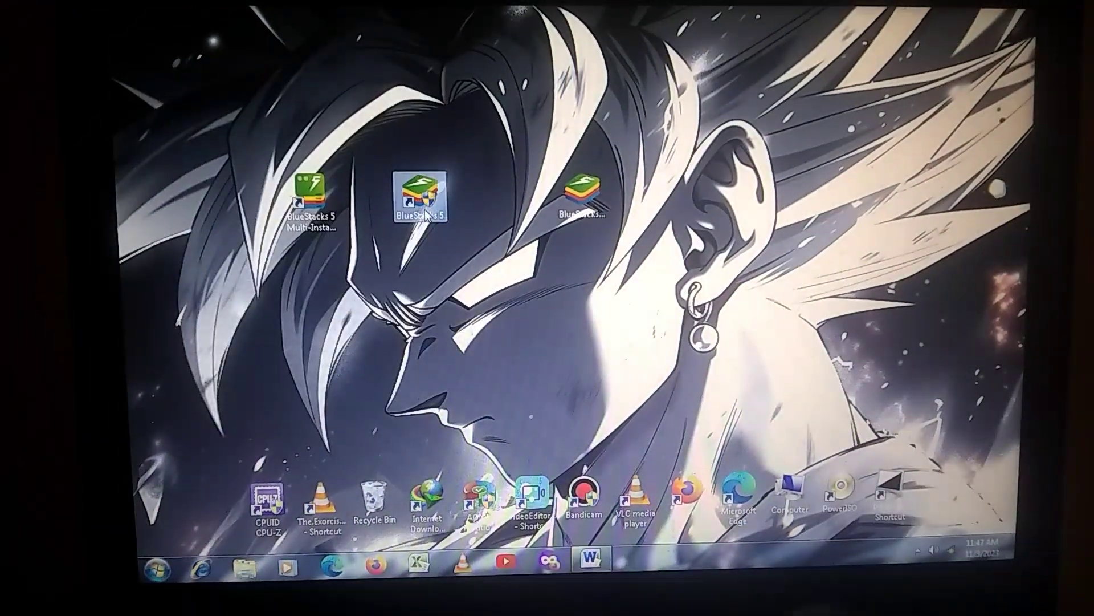
pyautogui.moveTo(649, 326)
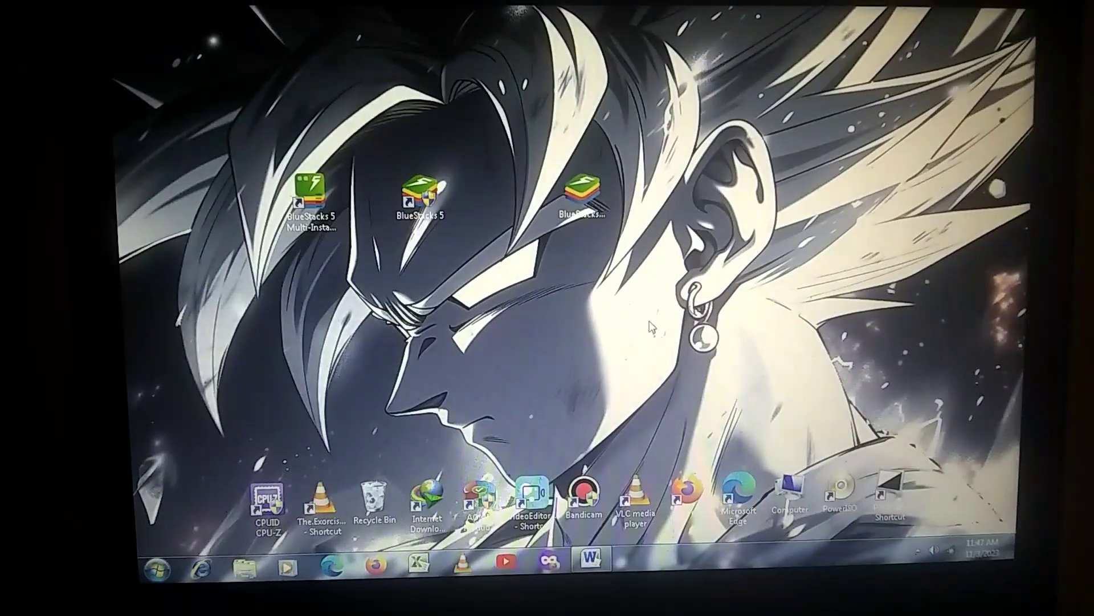
# - Set Performance to a custom 3-core CPU and 1200 MB memory with high frame rate, save, and relaunch BlueStacks
pyautogui.doubleClick(422, 188)
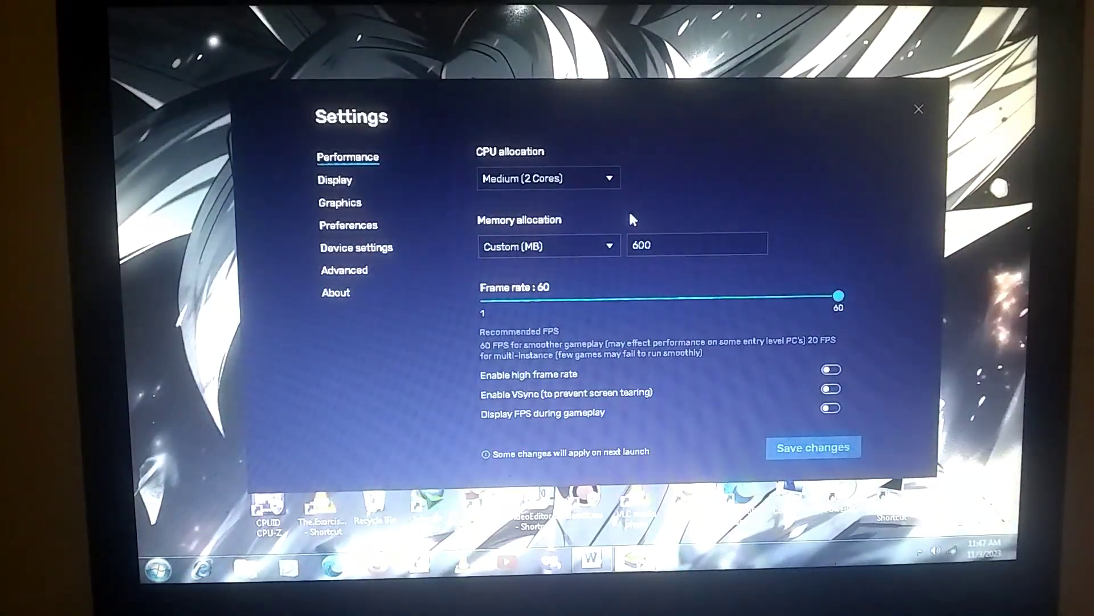
pyautogui.click(547, 178)
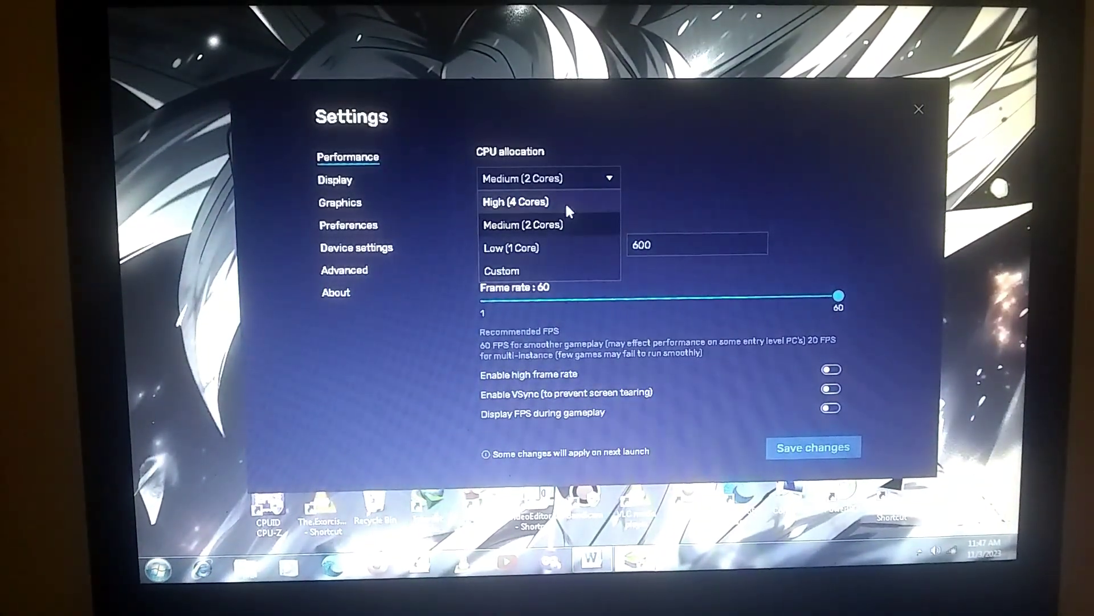
pyautogui.moveTo(582, 207)
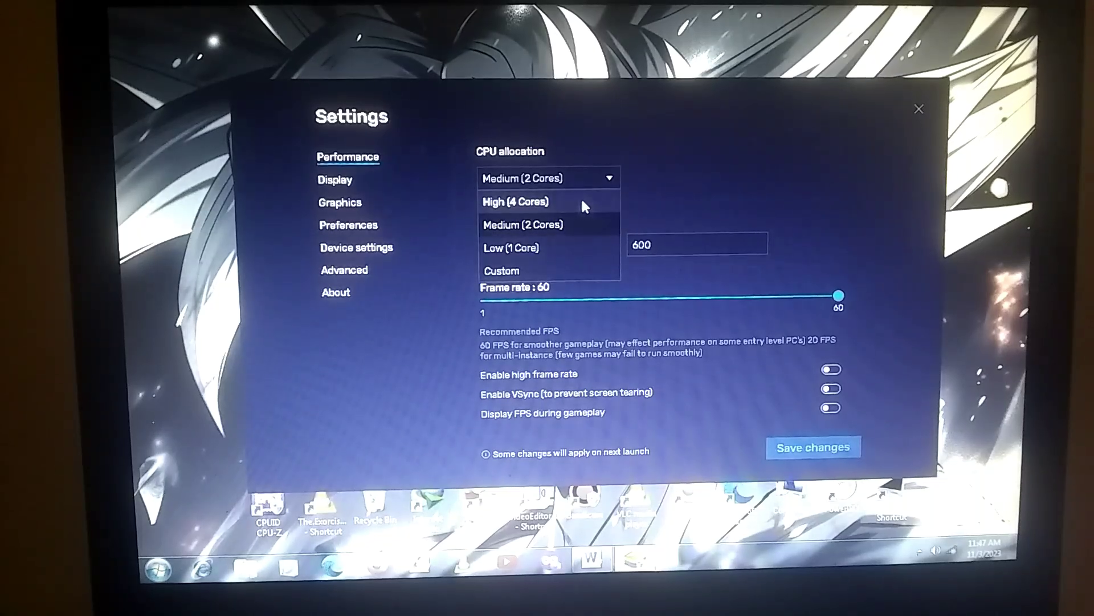
pyautogui.click(502, 271)
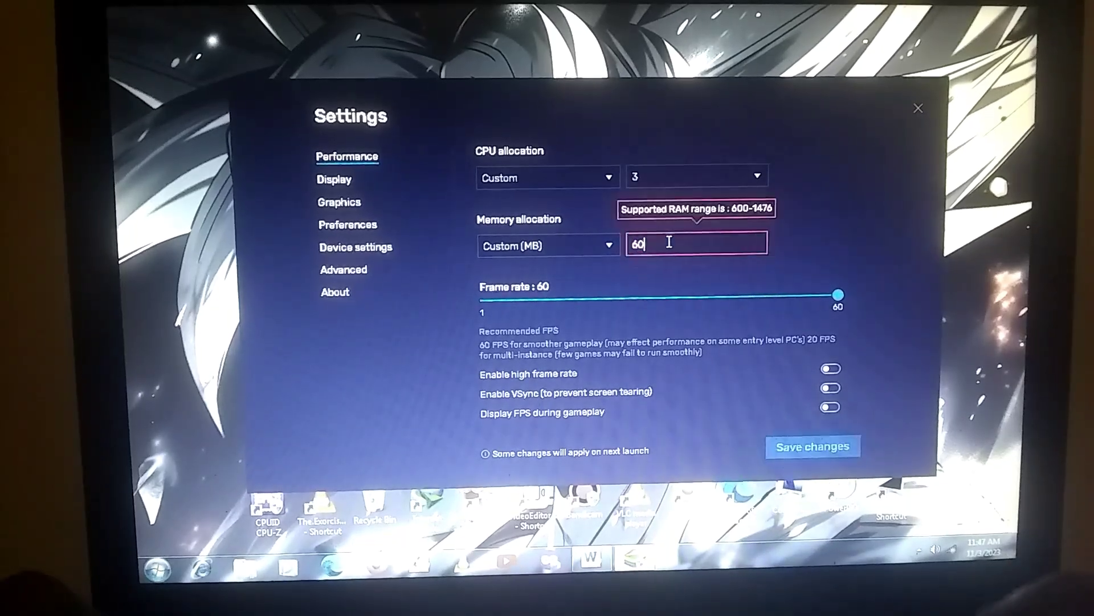
pyautogui.write('1200')
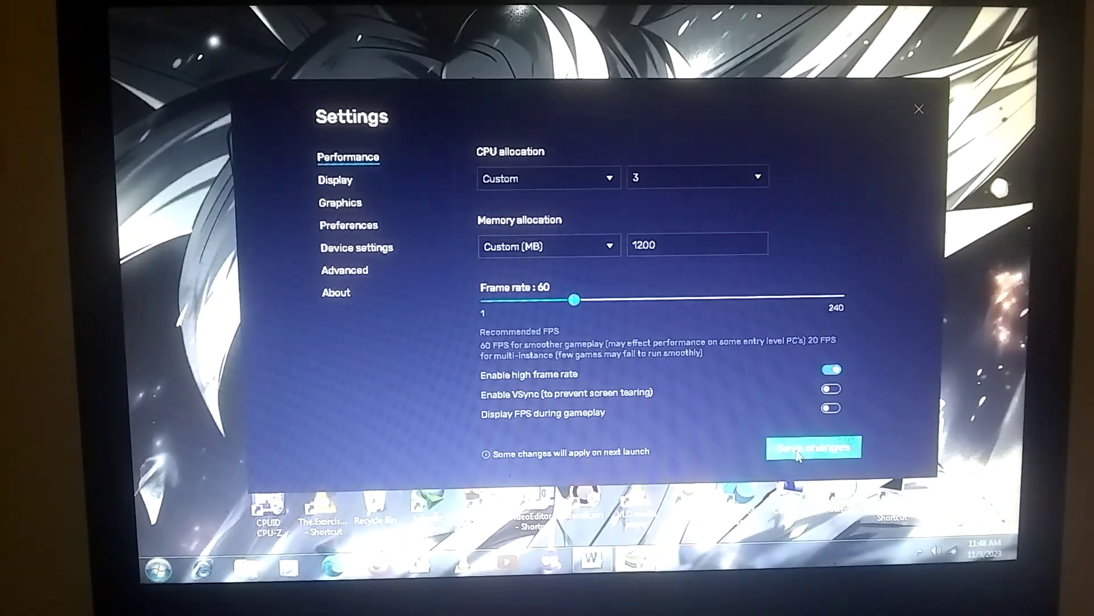
pyautogui.click(814, 447)
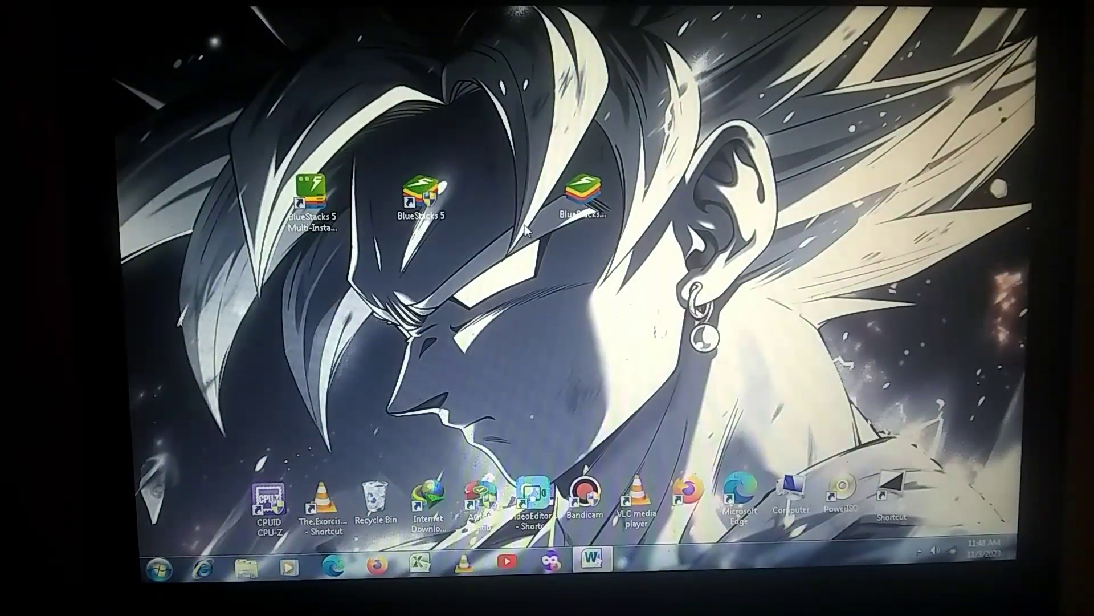
pyautogui.doubleClick(421, 188)
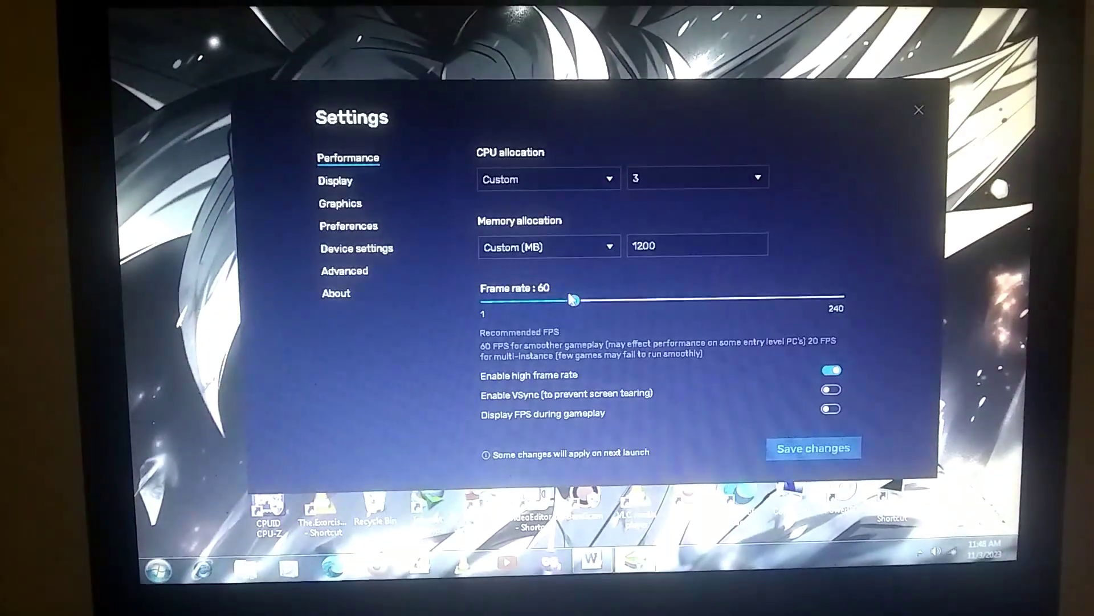
# - Set Graphics to Compatibility engine with the DirectX renderer, save, restart, and relaunch BlueStacks
pyautogui.click(340, 203)
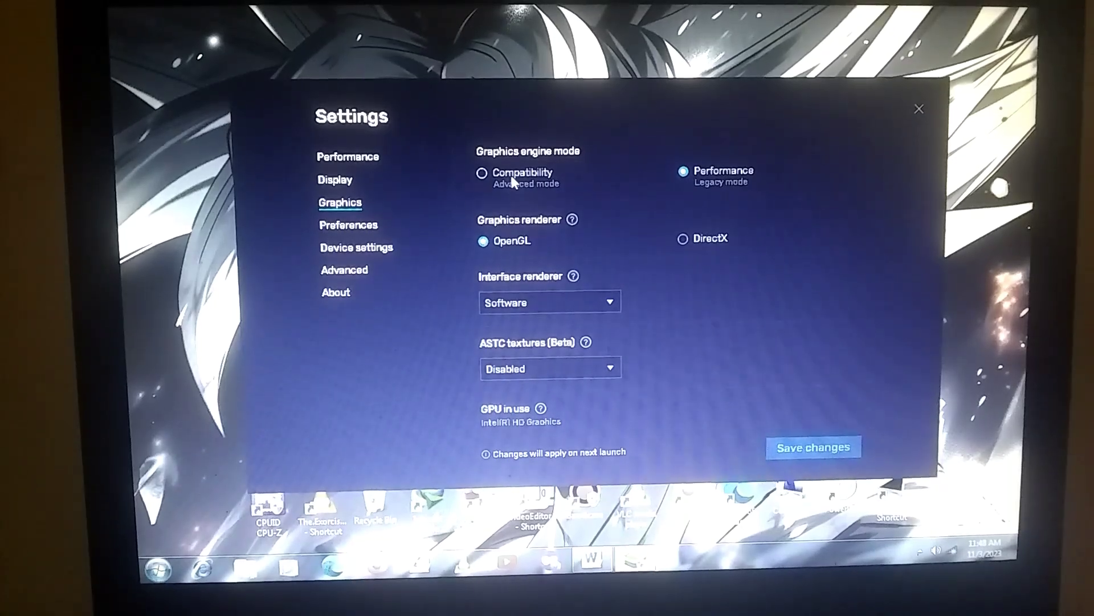
pyautogui.click(482, 173)
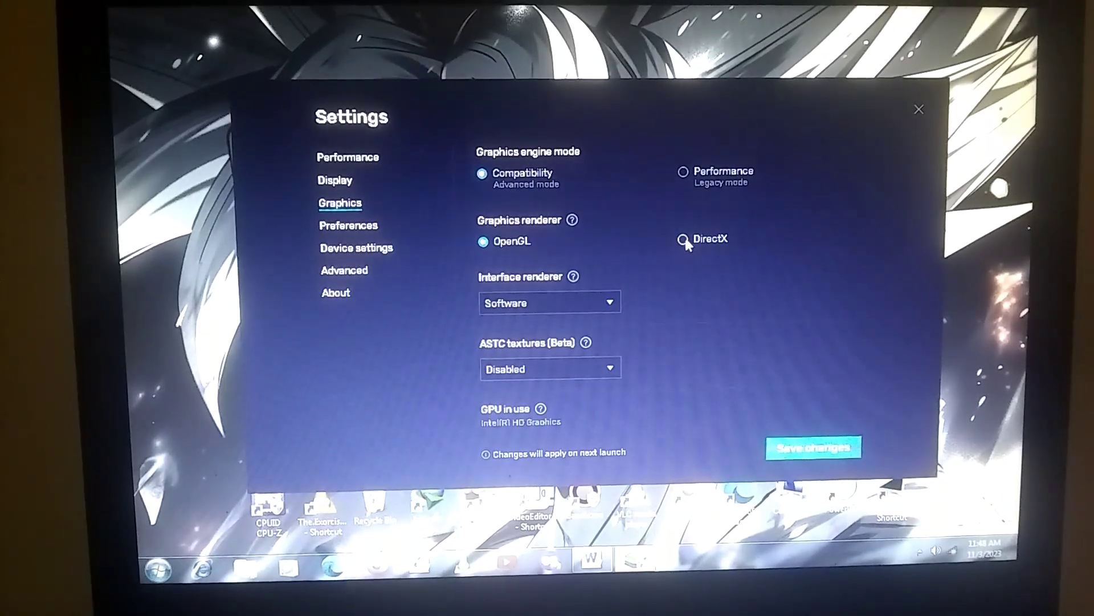
pyautogui.click(682, 238)
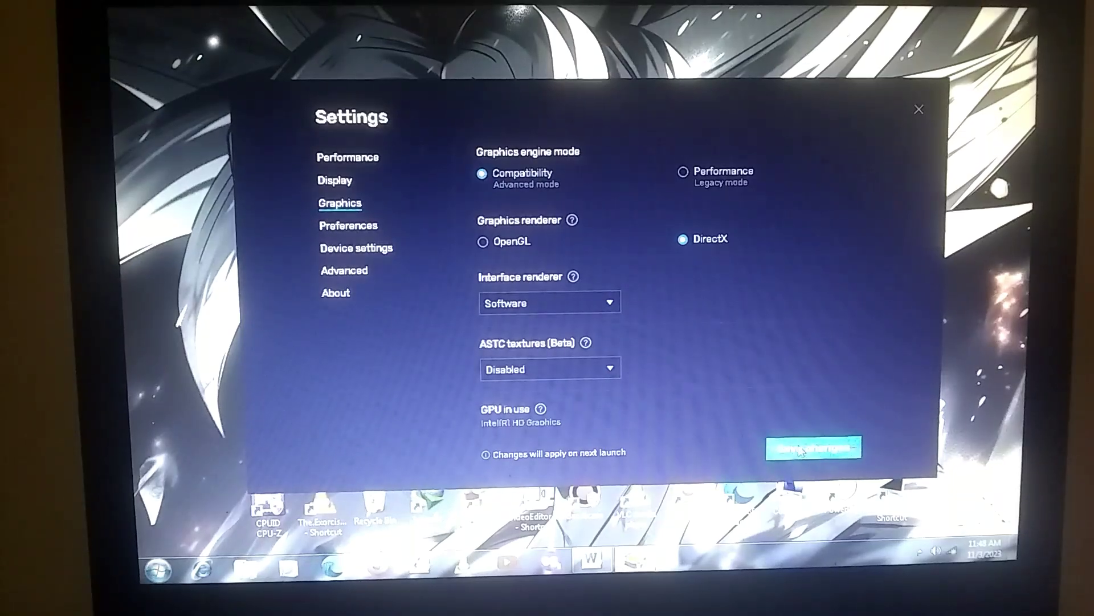
pyautogui.click(812, 447)
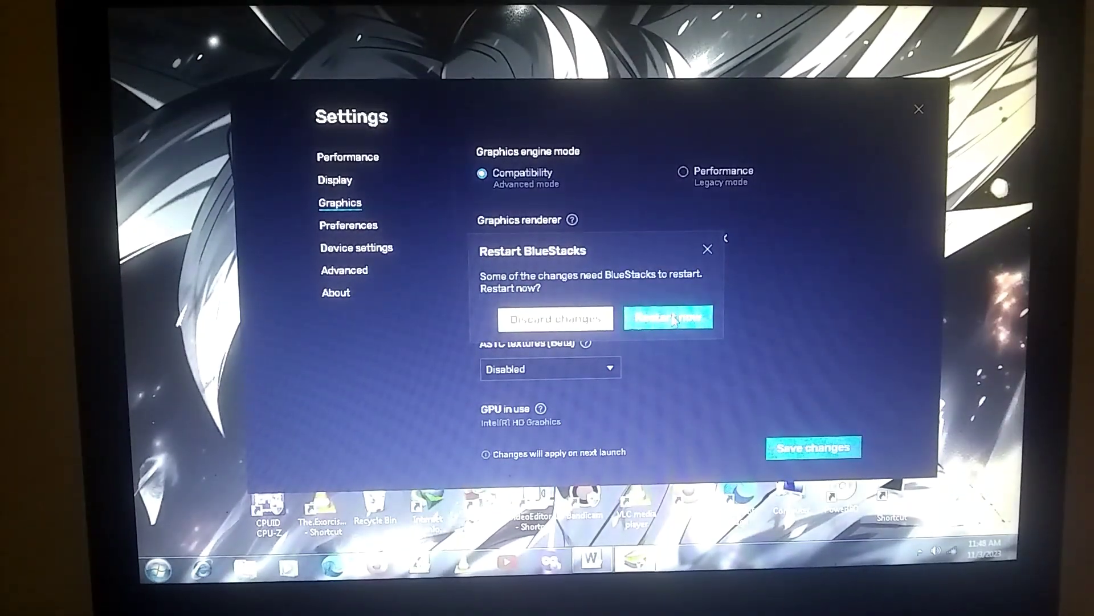
pyautogui.click(667, 318)
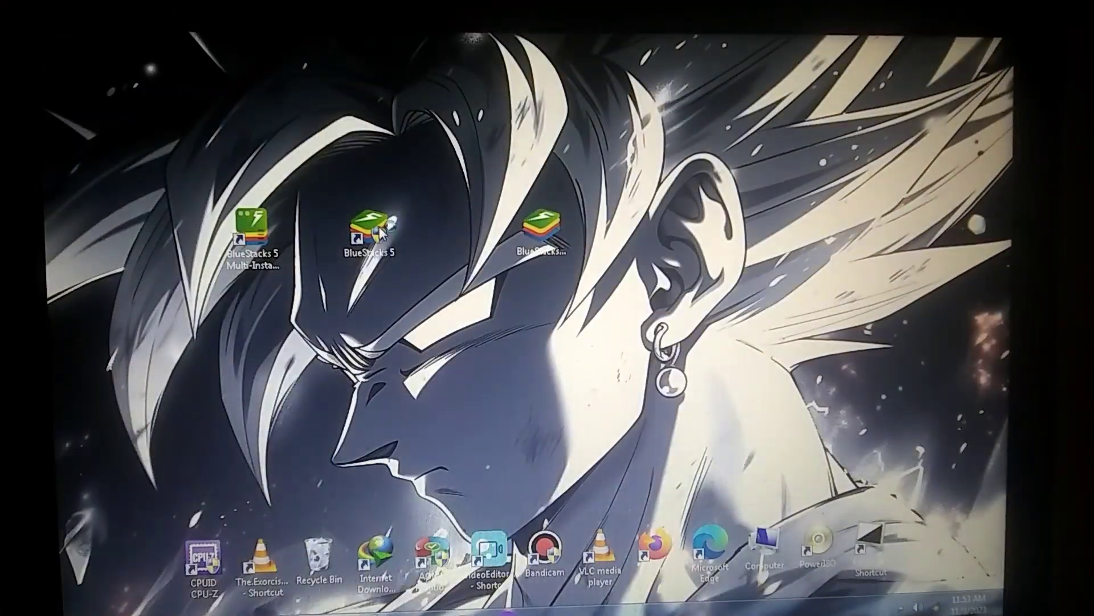
pyautogui.doubleClick(372, 224)
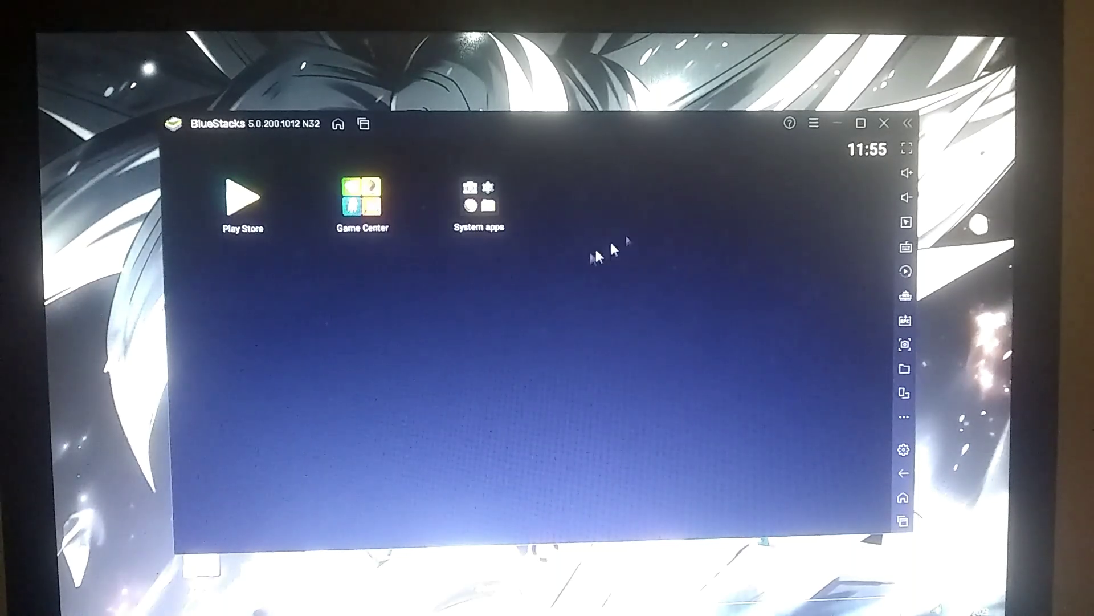
pyautogui.moveTo(517, 233)
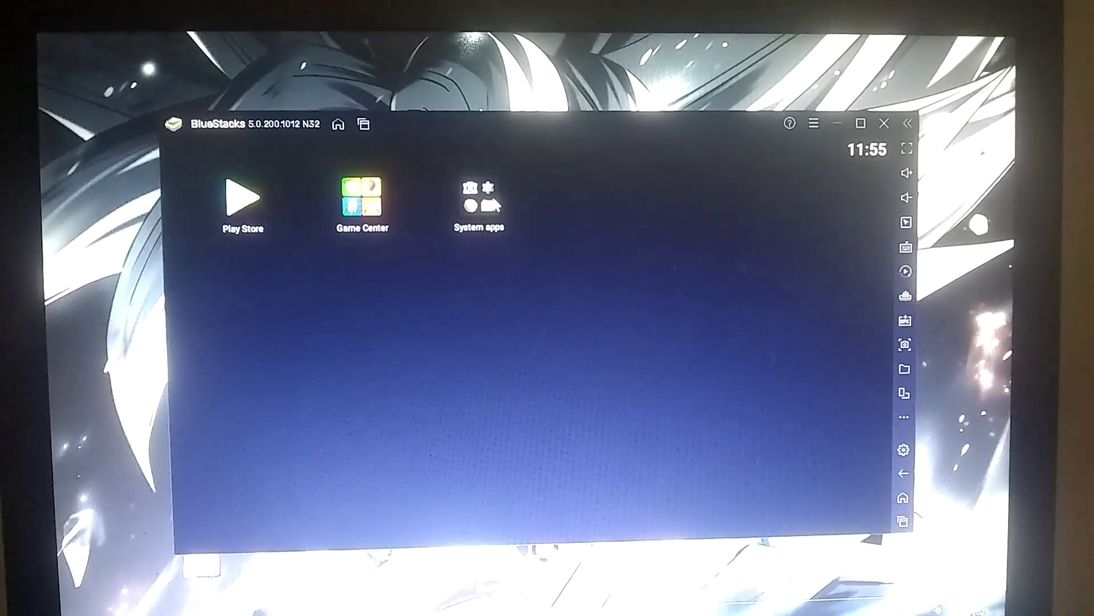
# - Peek at System apps, install the Lep's World APK from the sidebar, and launch the game
pyautogui.click(478, 203)
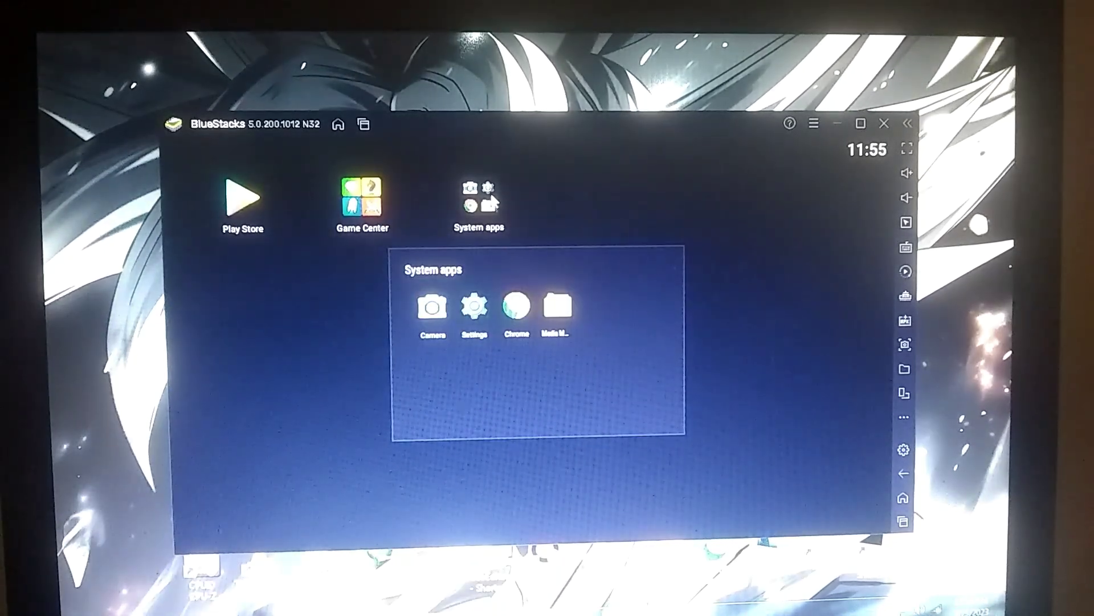
pyautogui.click(475, 307)
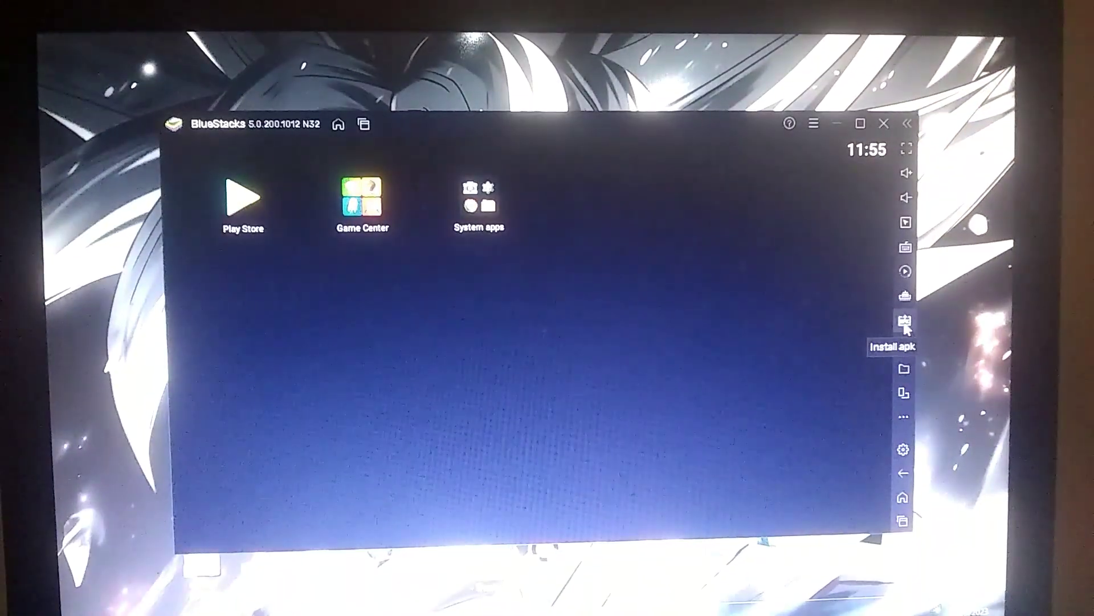
pyautogui.click(904, 319)
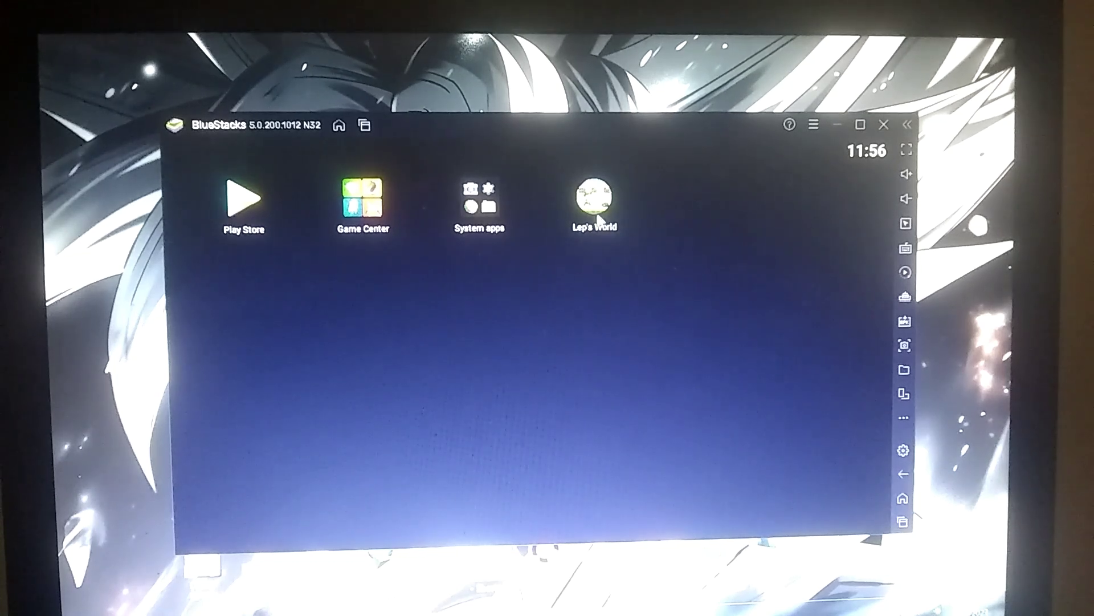
pyautogui.click(593, 203)
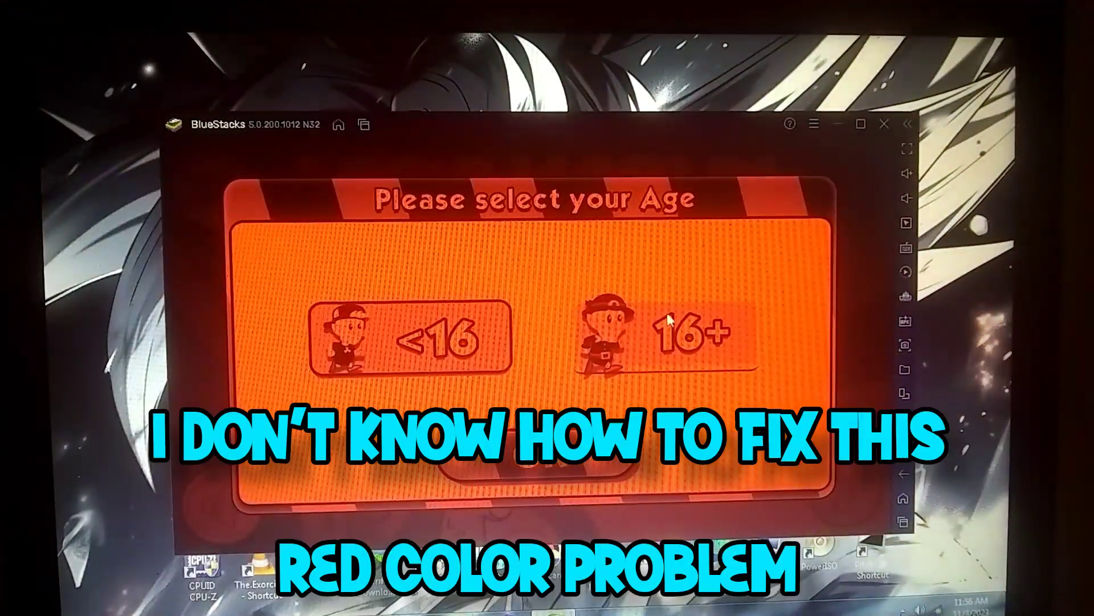
# - Answer 16+ on the age screen and start a Single Player game
pyautogui.click(677, 335)
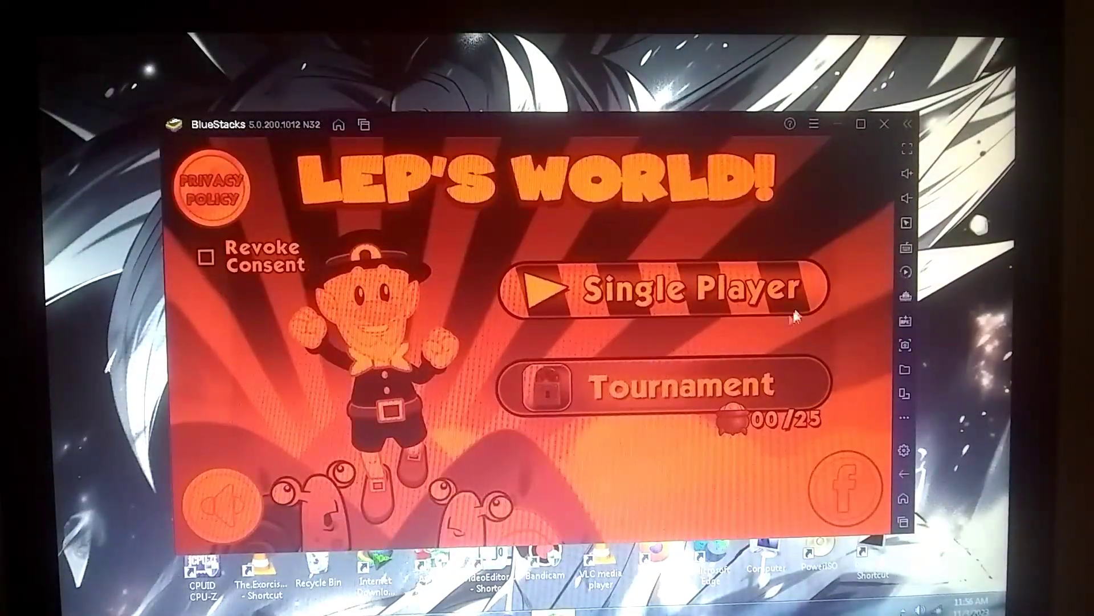
pyautogui.click(670, 286)
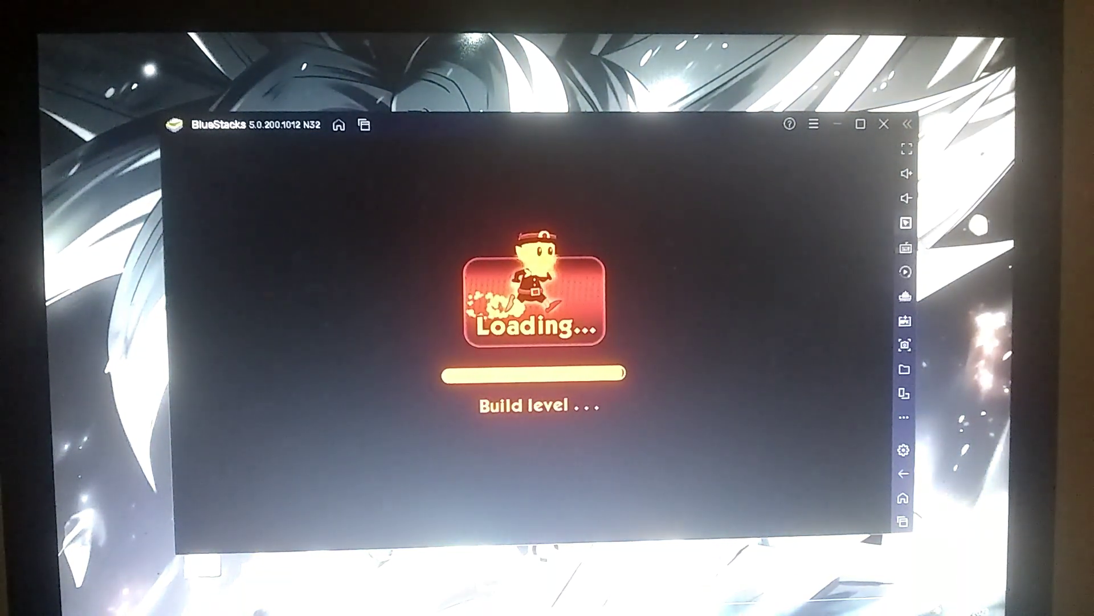
pyautogui.moveTo(908, 251)
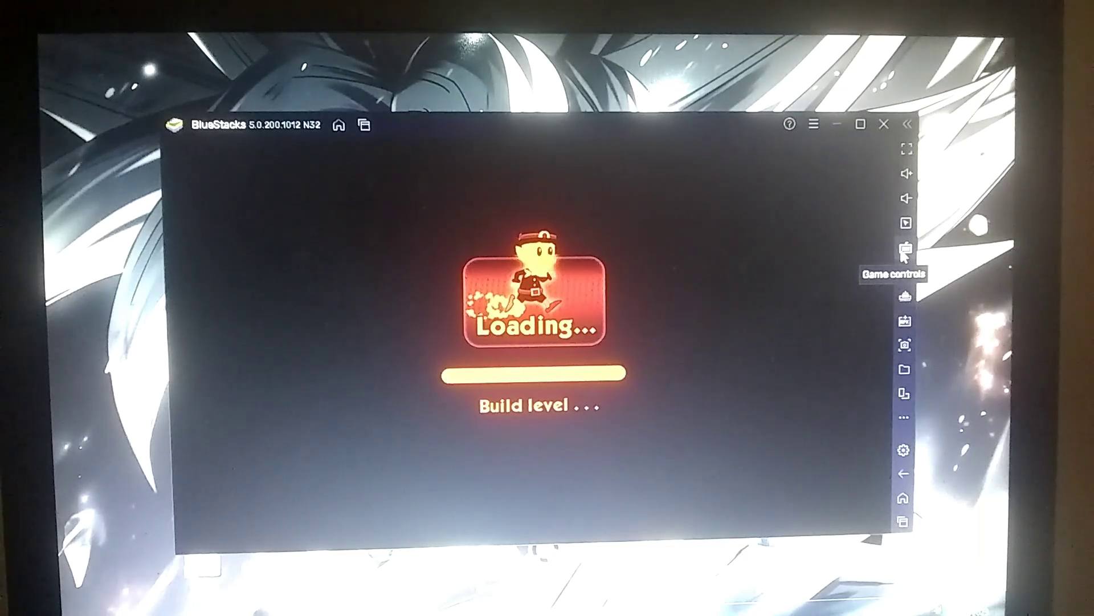